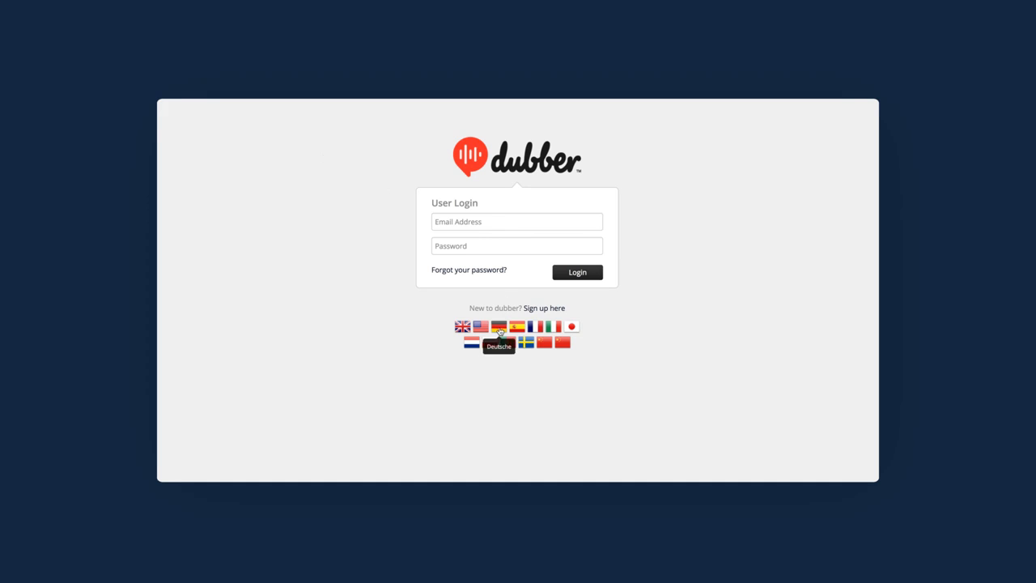
{"action": "left_click", "coordinate": [498, 327]}
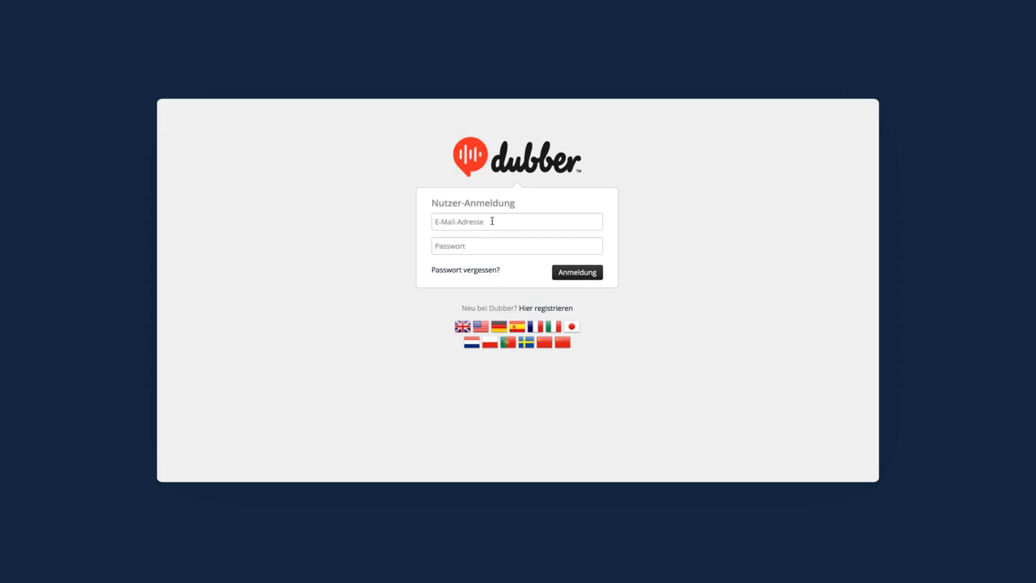
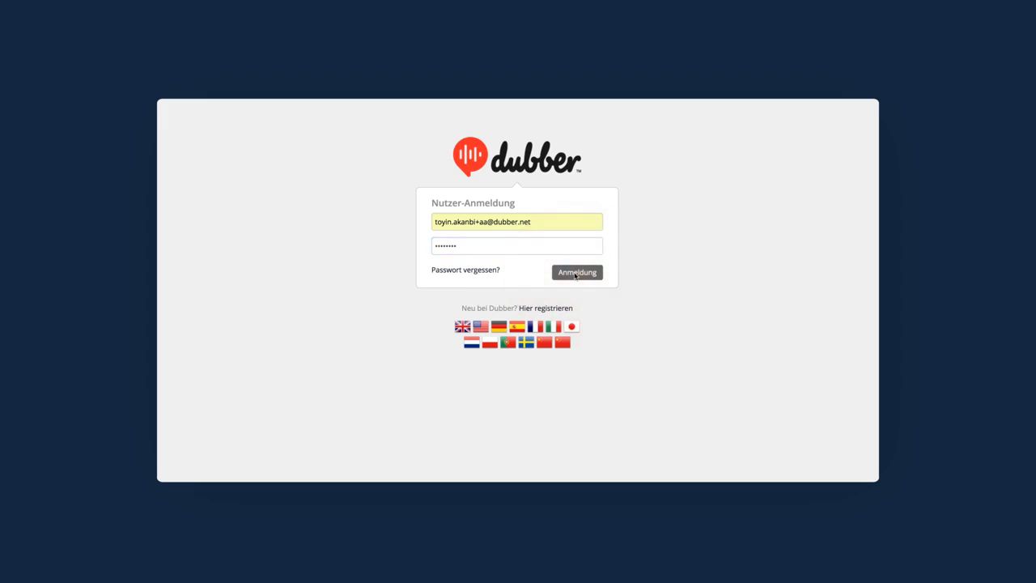
{"action": "left_click", "coordinate": [576, 273]}
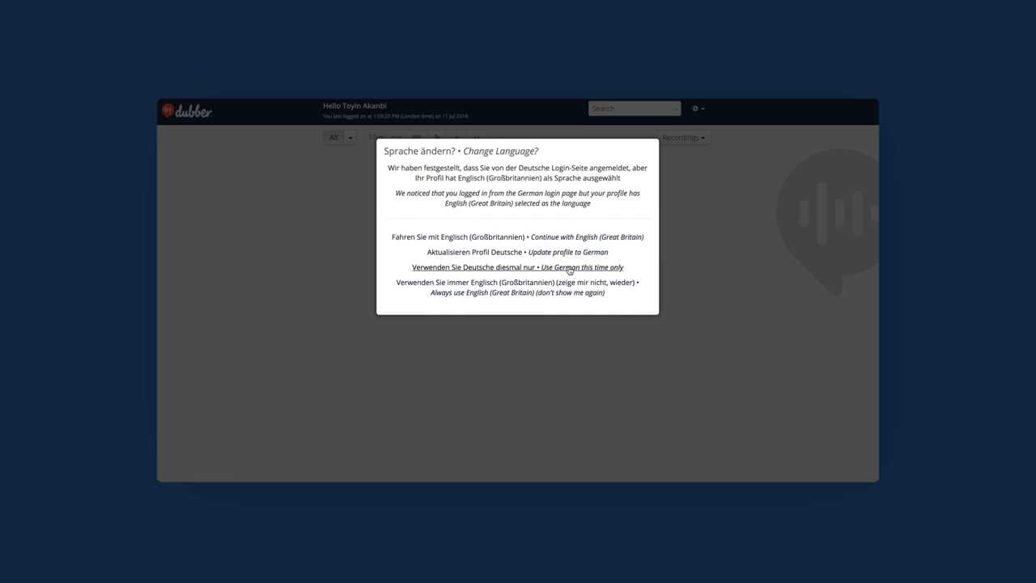
{"action": "mouse_move", "coordinate": [515, 289]}
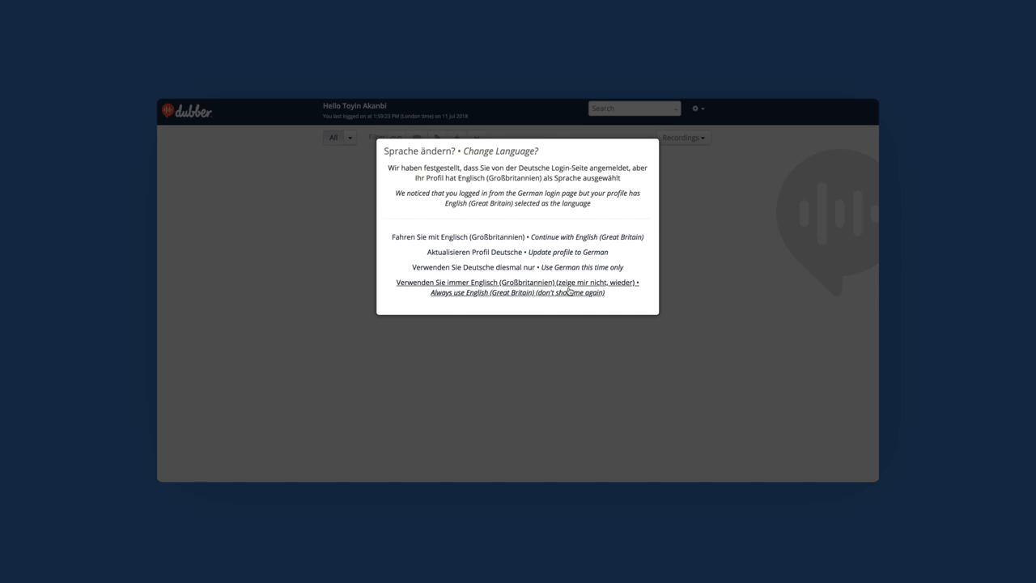
Step: Choose 'Always use English (Great Britain)' so the prompt never reappears
{"action": "left_click", "coordinate": [516, 289]}
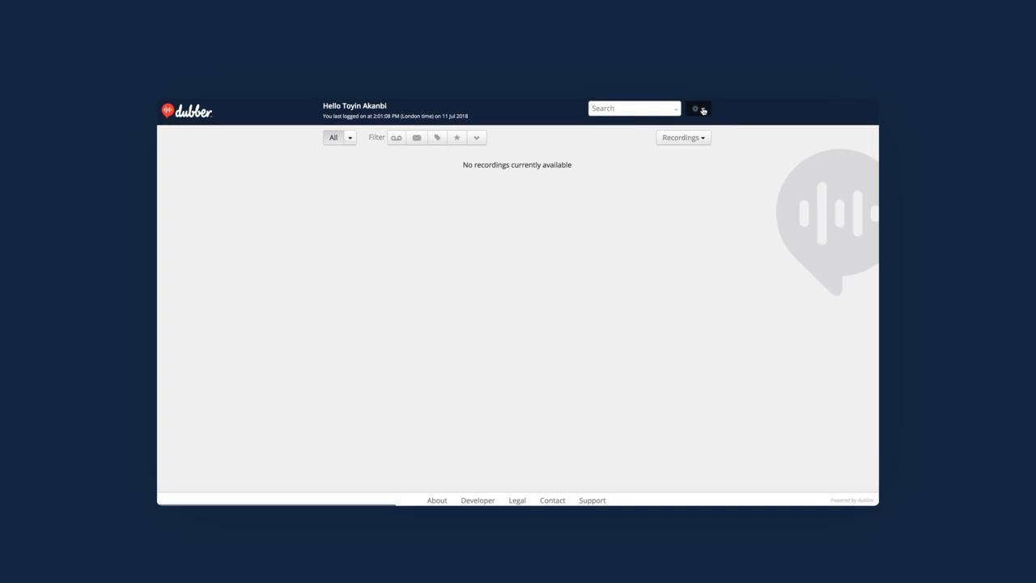
Step: Go to the user Profile from the gear account menu
{"action": "left_click", "coordinate": [699, 108]}
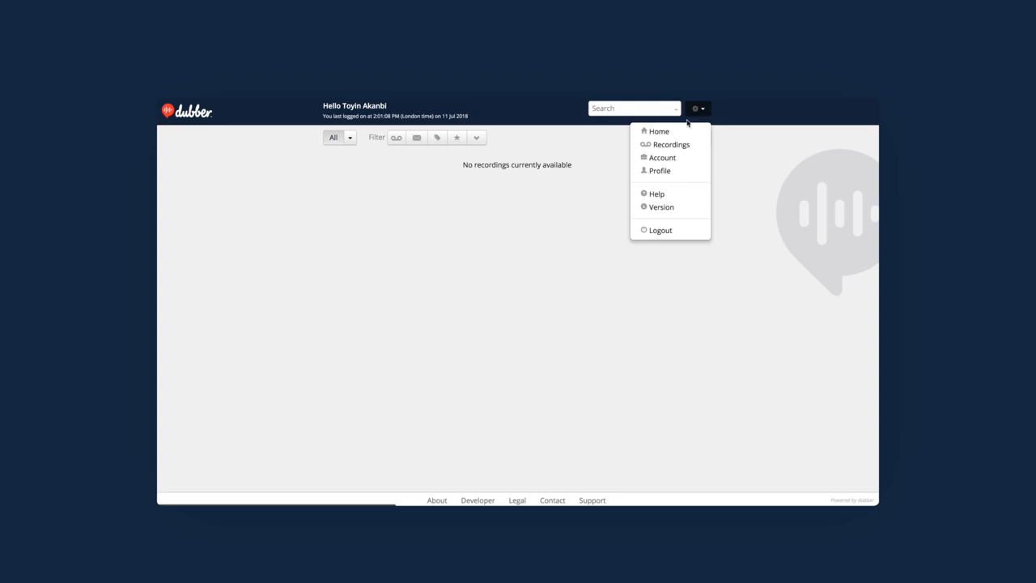
{"action": "mouse_move", "coordinate": [660, 172]}
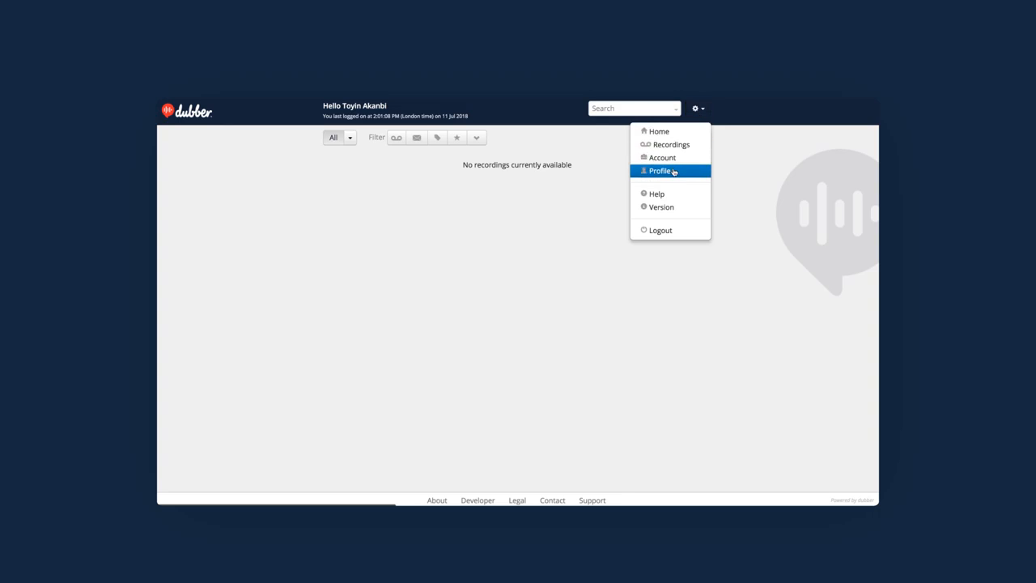
{"action": "left_click", "coordinate": [661, 171]}
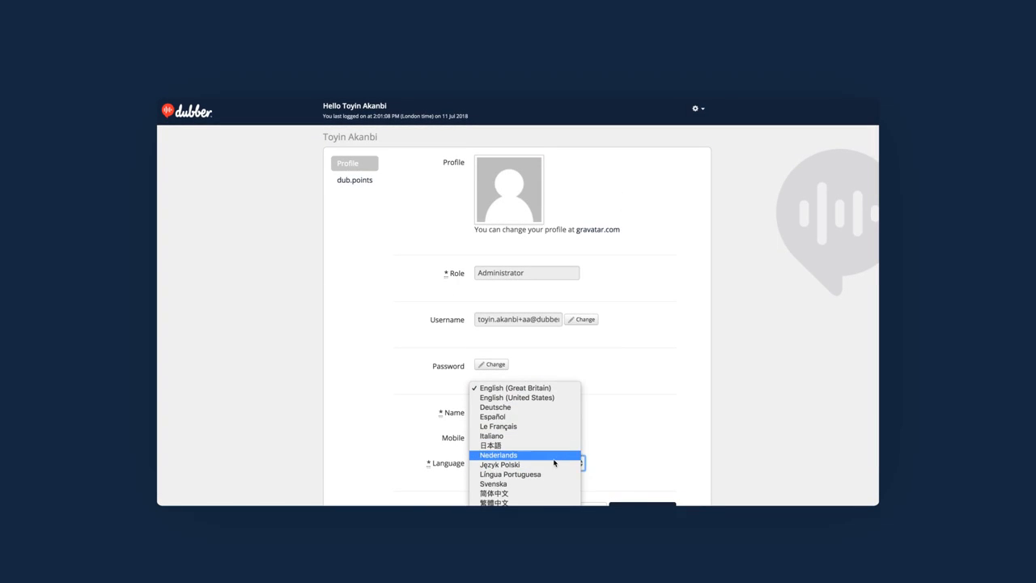
Step: Set the profile language to Italiano and save the changes
{"action": "left_click", "coordinate": [492, 436]}
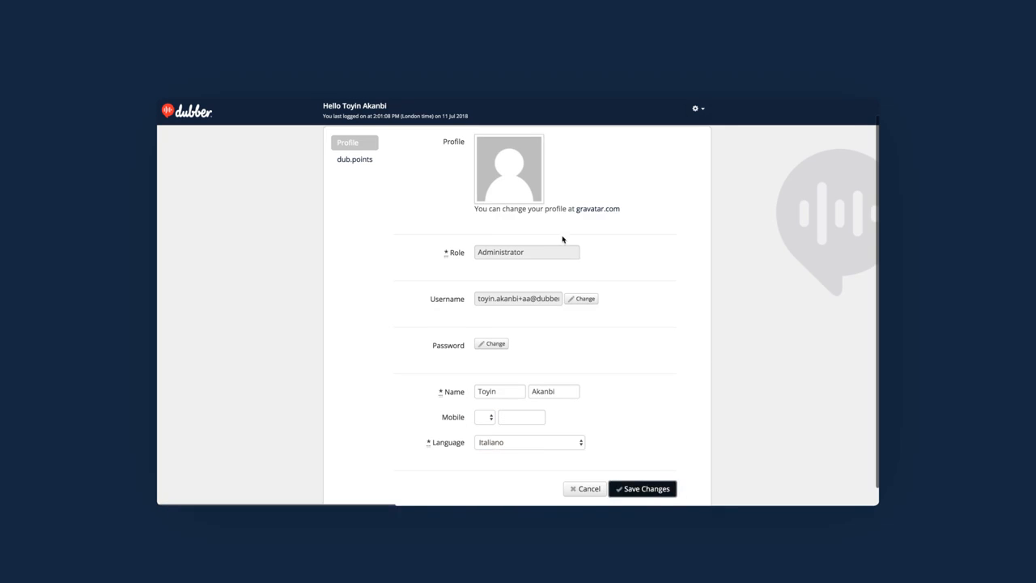
{"action": "left_click", "coordinate": [641, 489]}
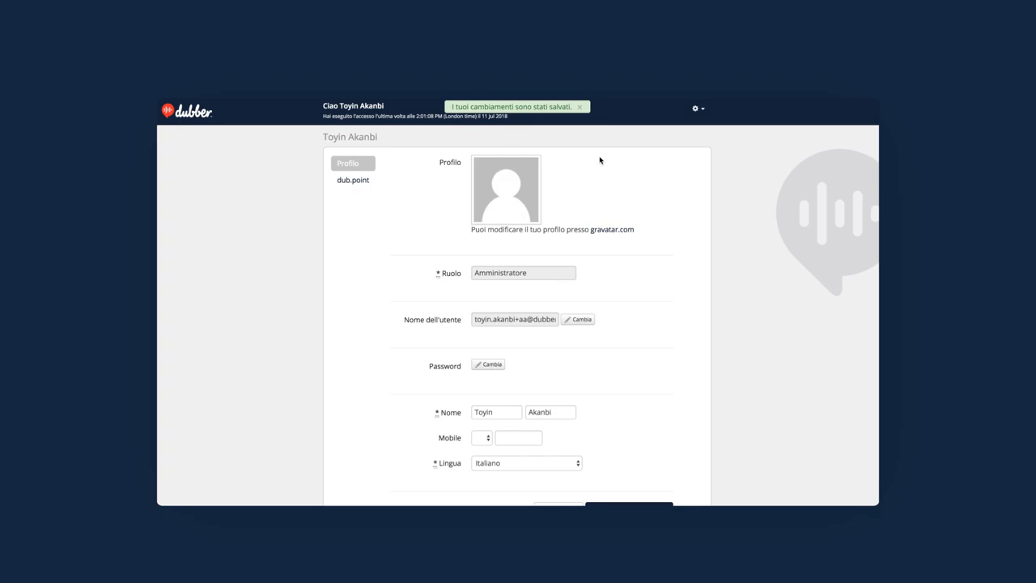